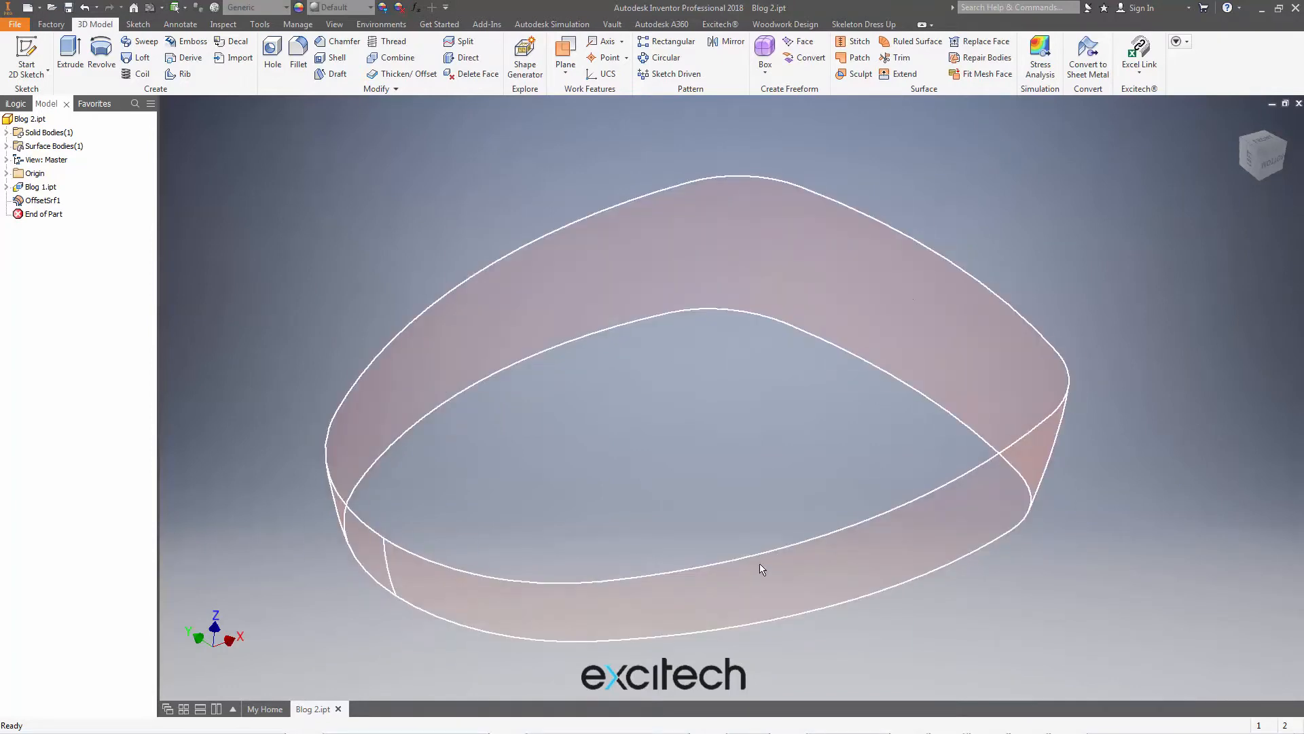
# - Convert the ring surface into freeform body Form6 with 2 length faces and 14 width faces
pyautogui.click(764, 49)
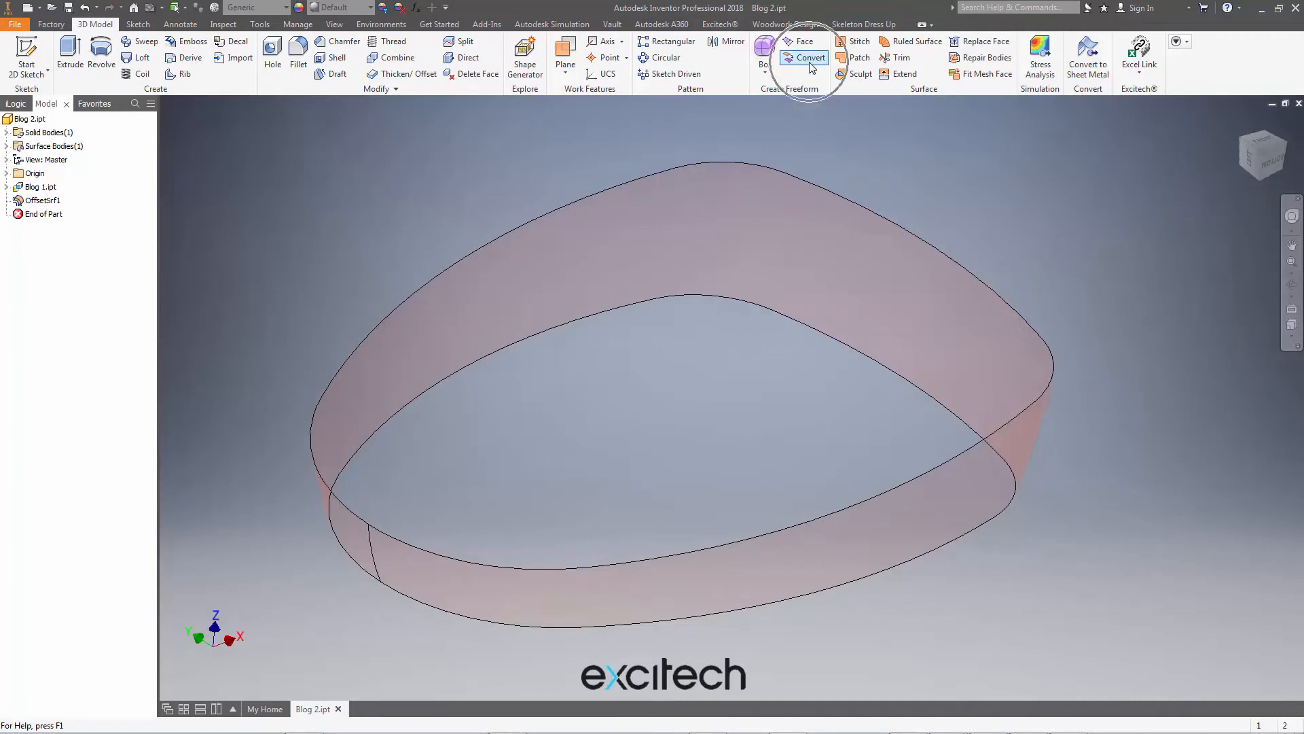
pyautogui.click(807, 57)
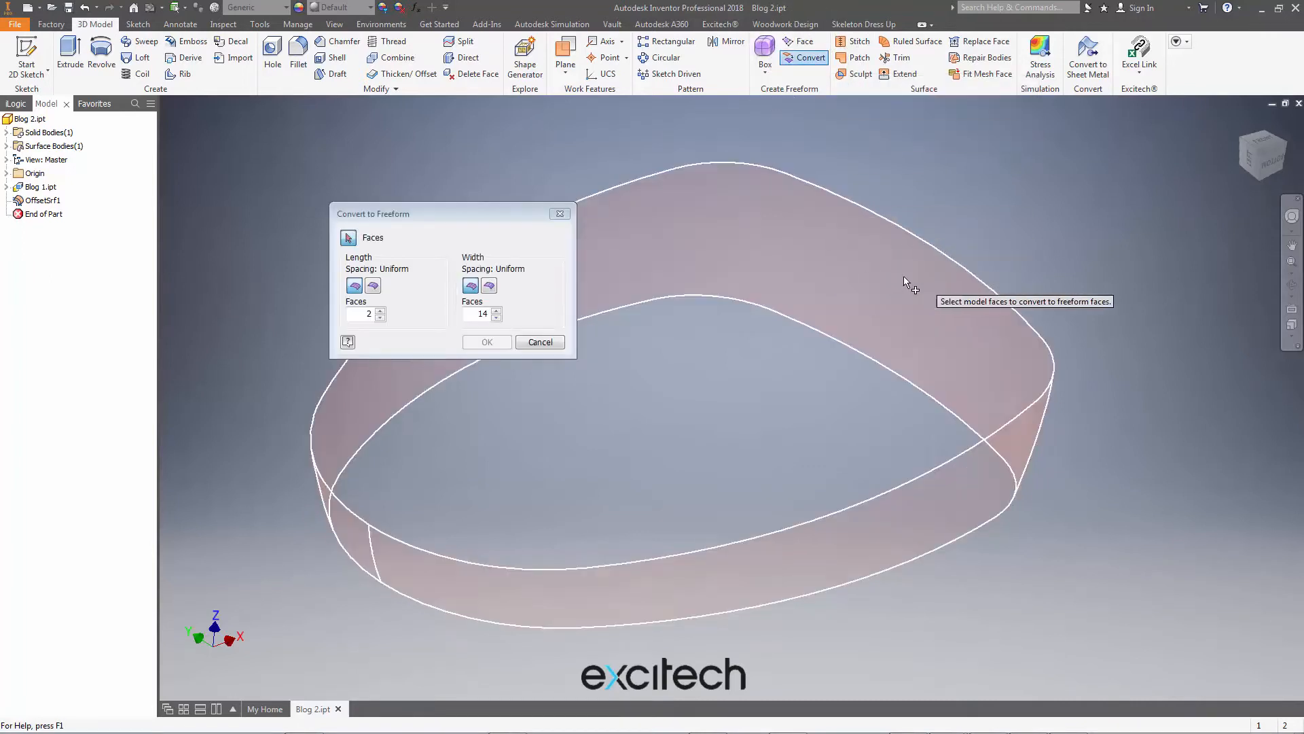
pyautogui.moveTo(870, 286)
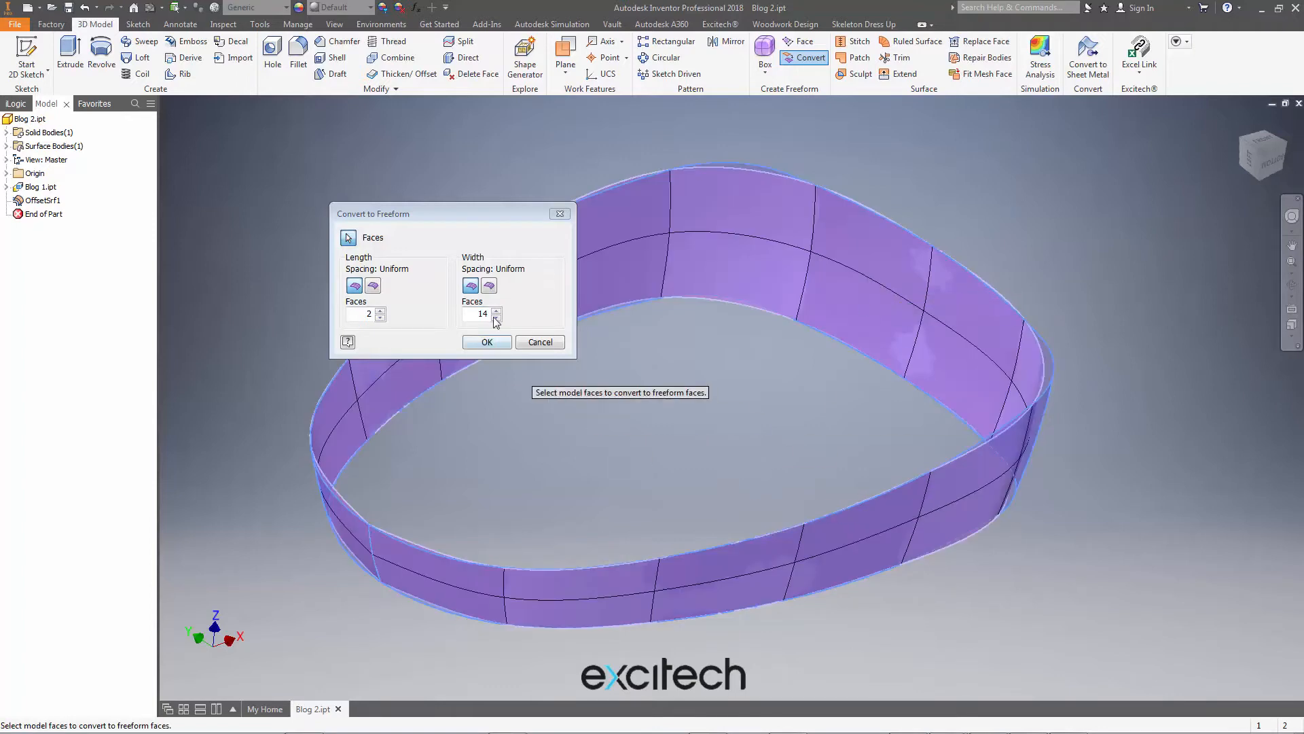
pyautogui.click(497, 317)
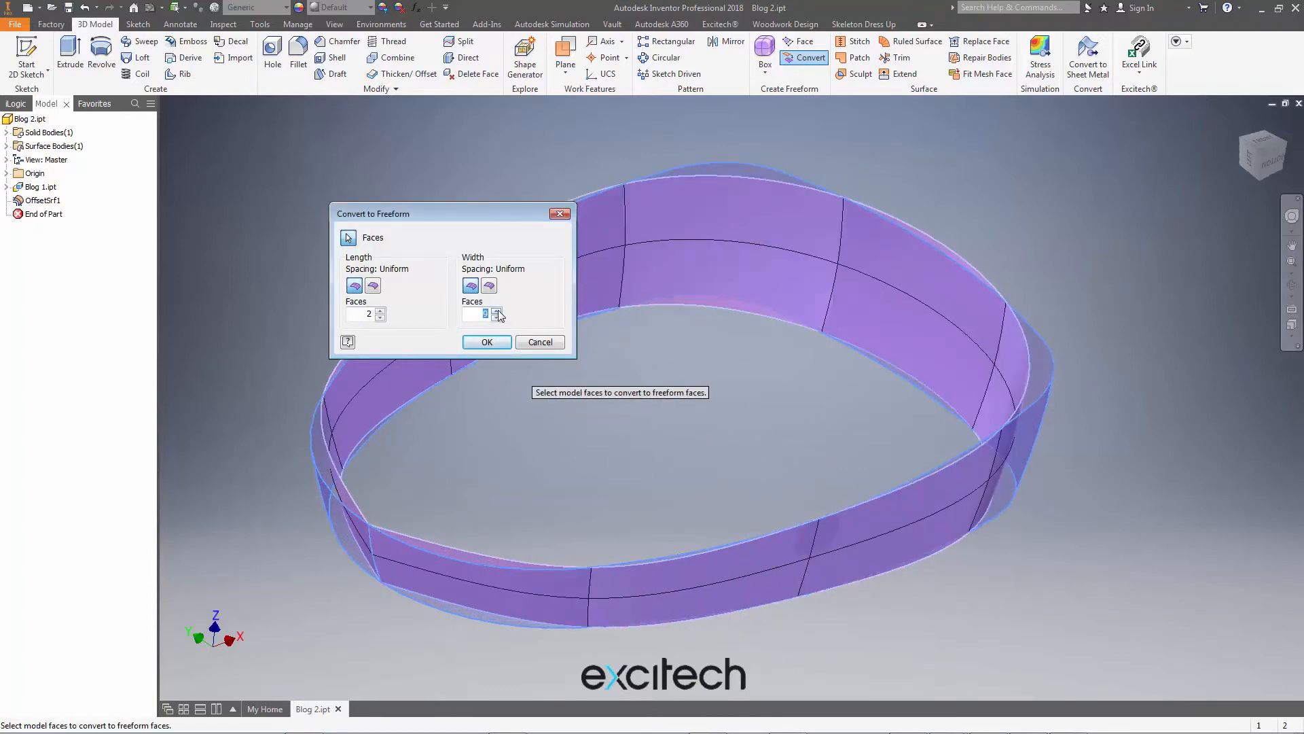
pyautogui.click(496, 310)
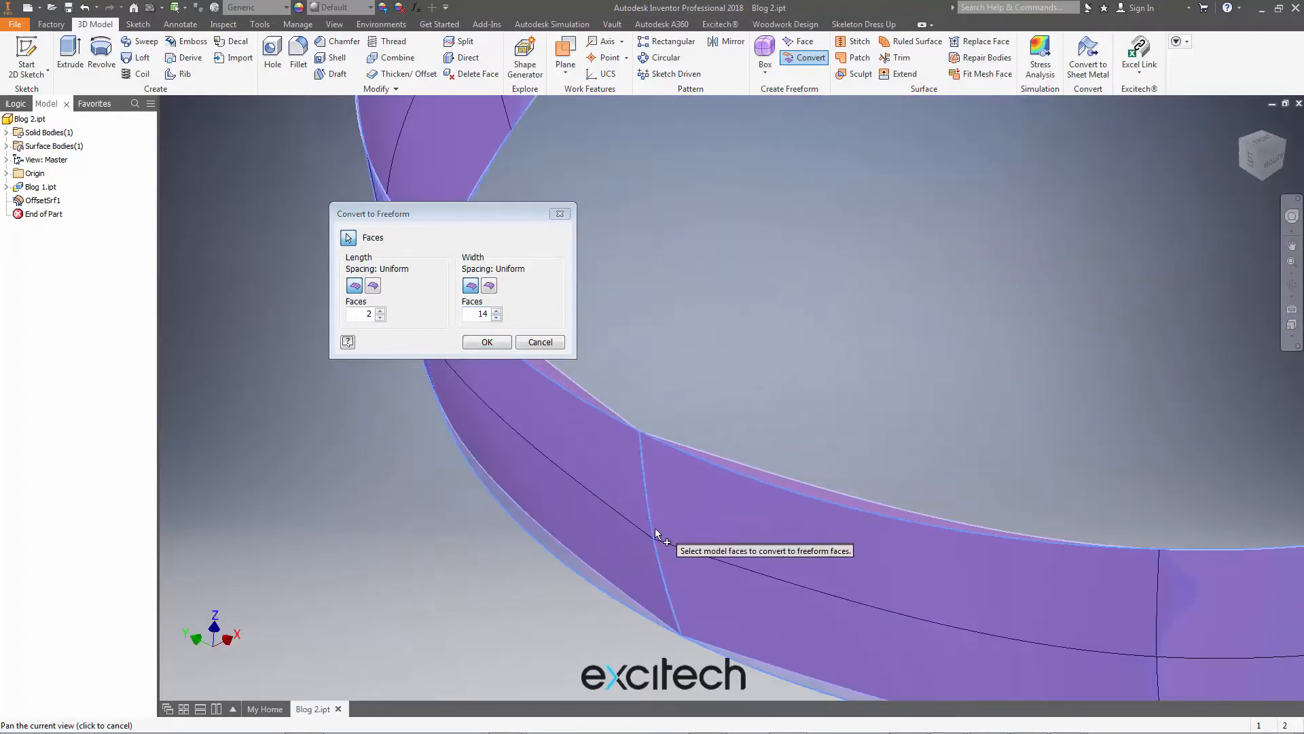
pyautogui.click(486, 342)
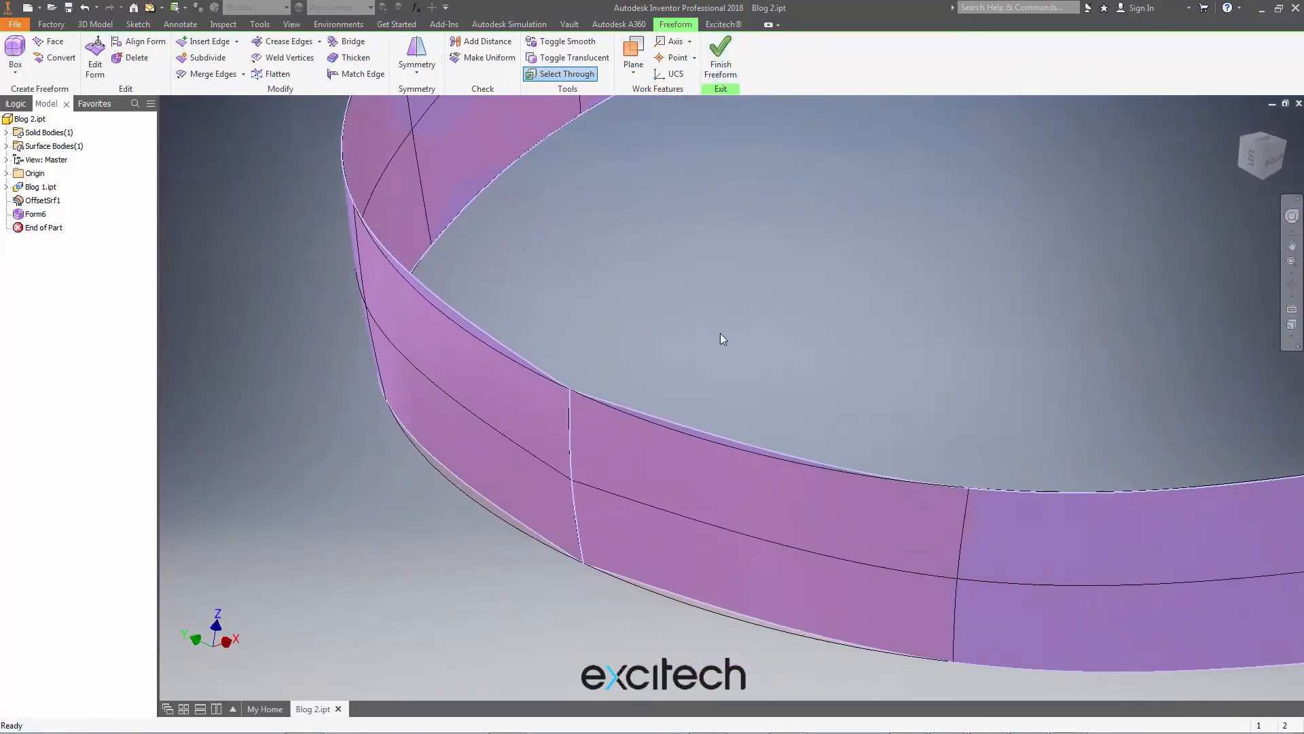
# - Merge the two open seam edges of Form6 so the band closes into a continuous ring
pyautogui.click(210, 73)
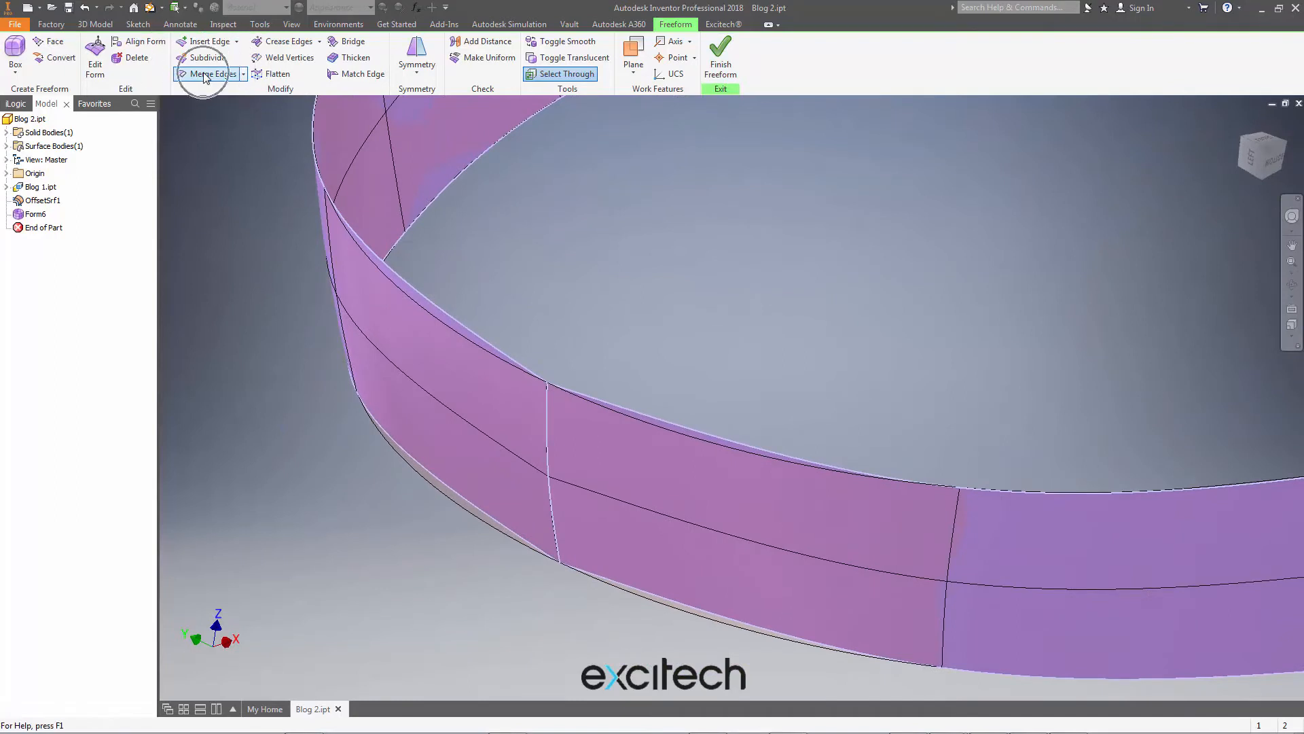
pyautogui.click(212, 74)
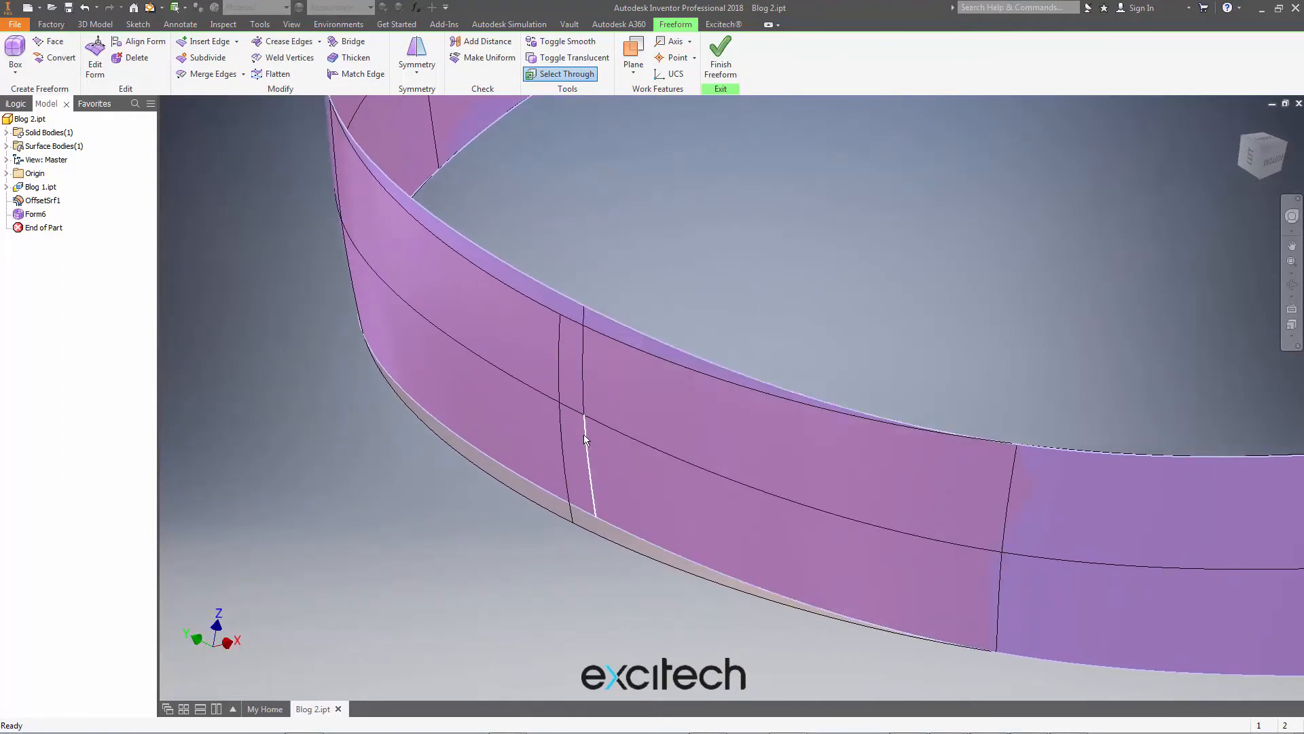
pyautogui.click(583, 424)
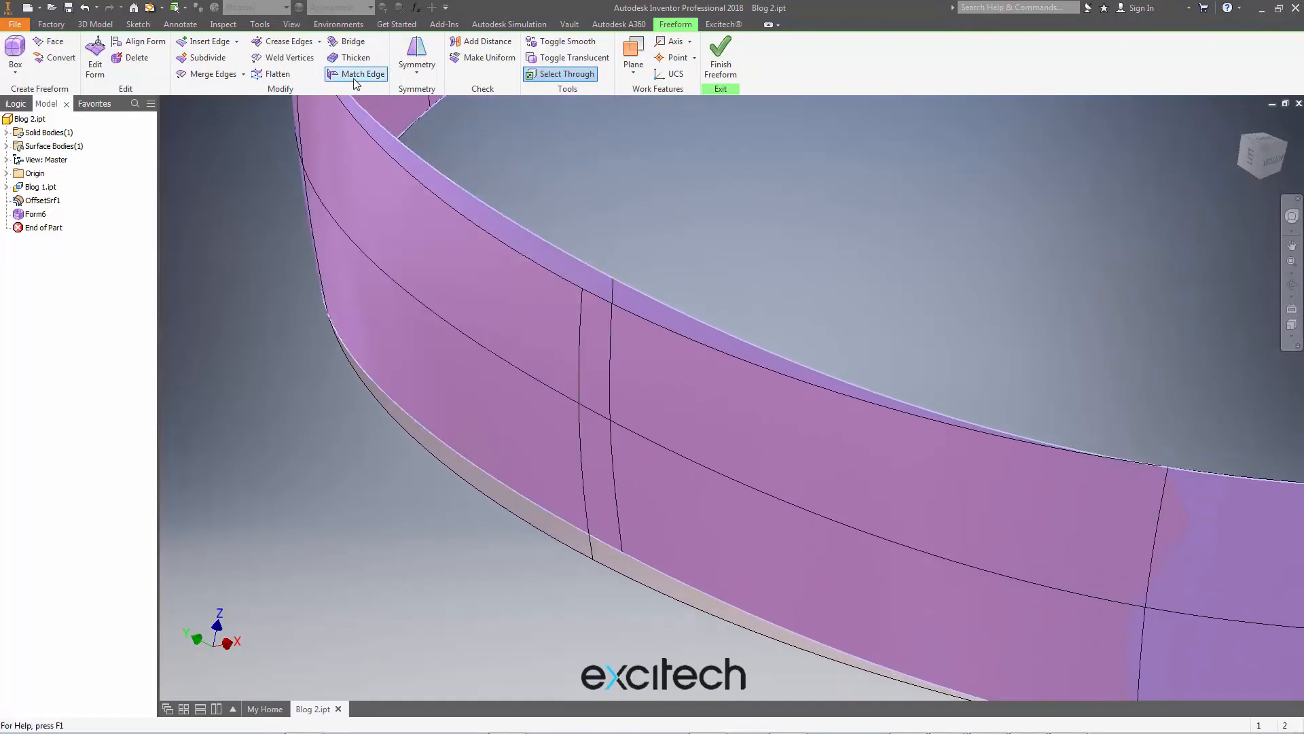
# - Match Form6's seam edge to the neighbouring original surface edge
pyautogui.click(362, 74)
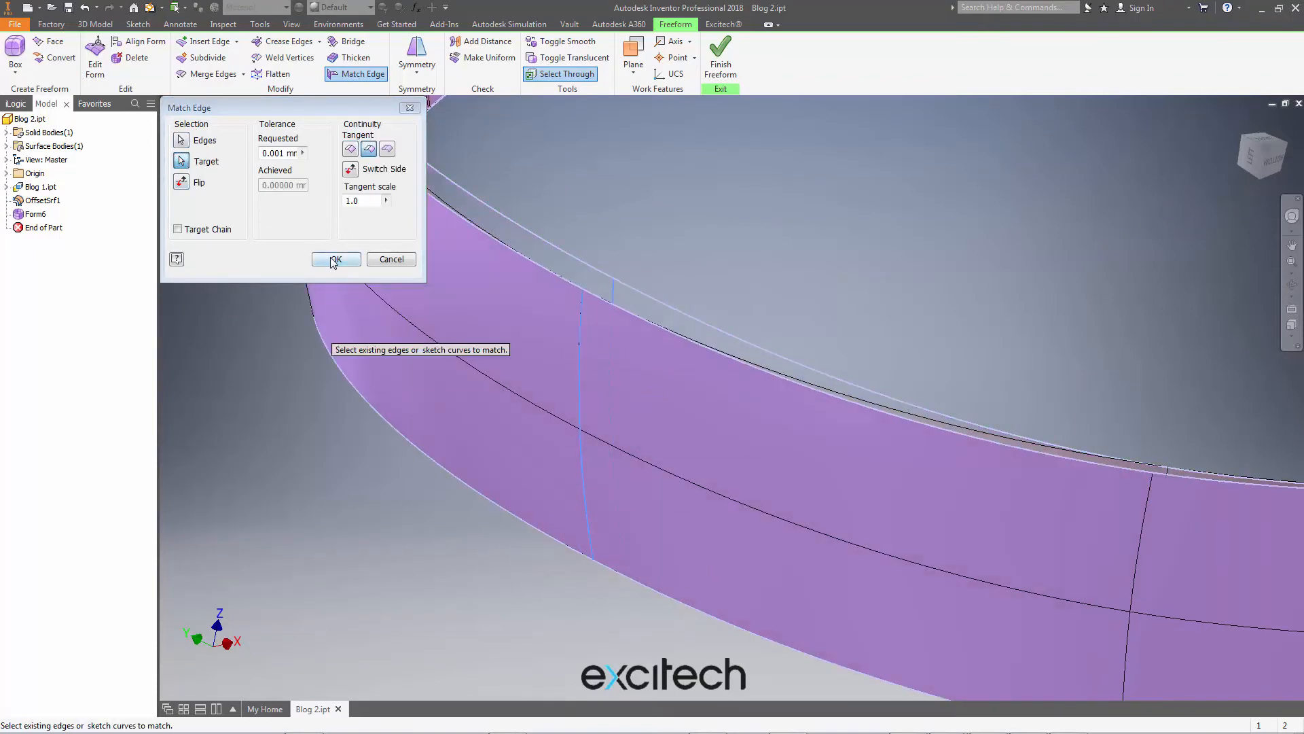
pyautogui.click(335, 258)
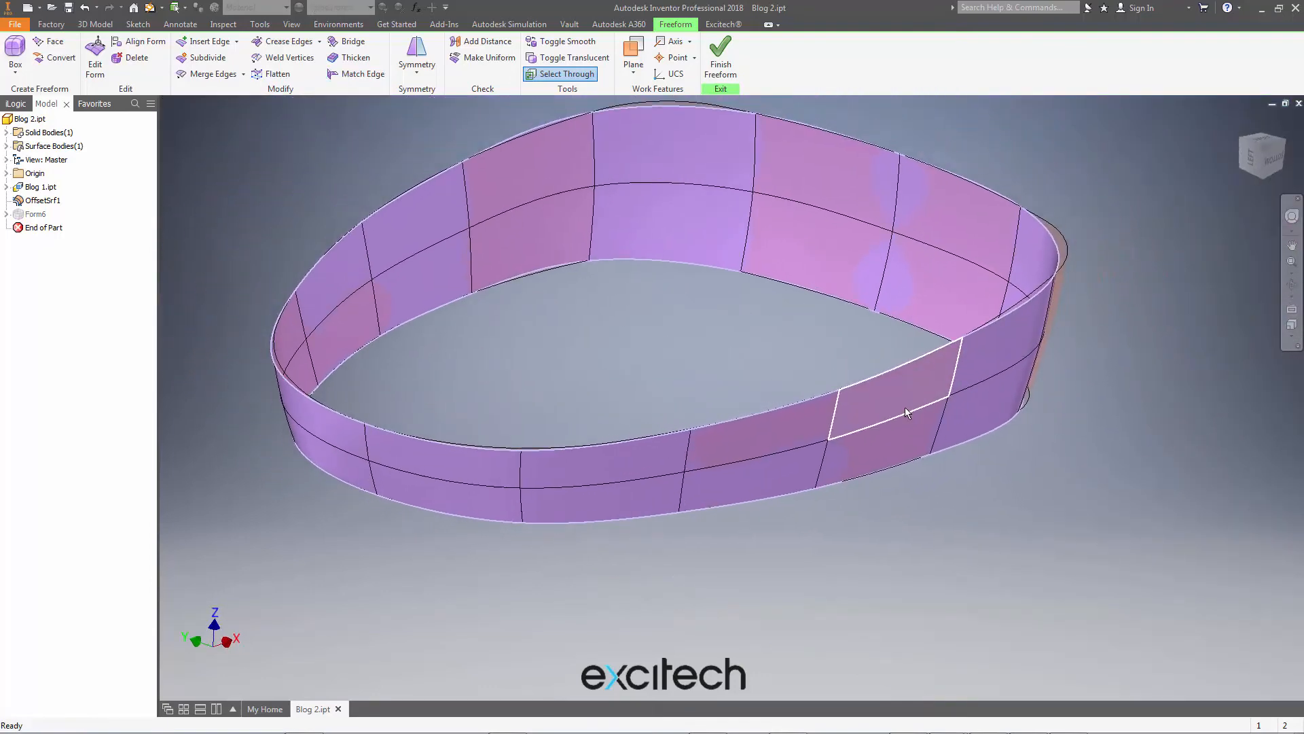
# - Drag two stacked front faces of Form6 outward with Edit Form, bulging the band
pyautogui.click(873, 416)
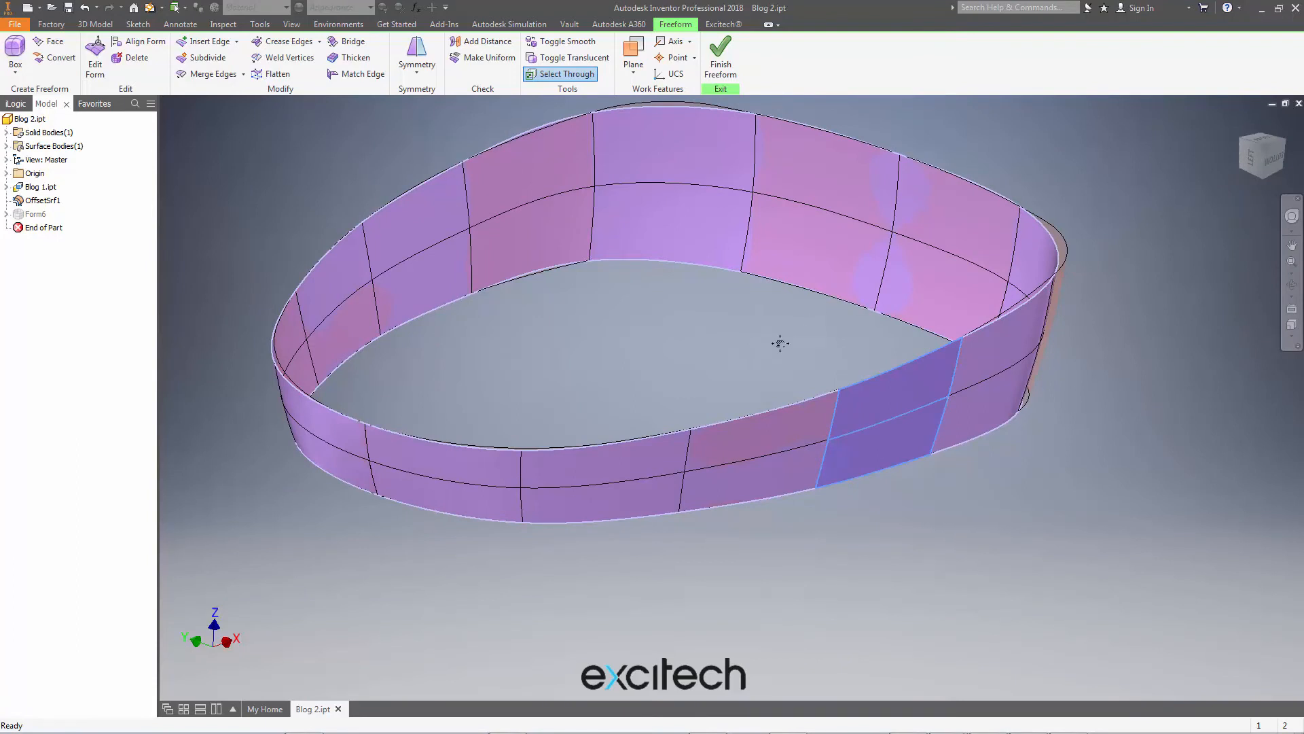
pyautogui.click(95, 62)
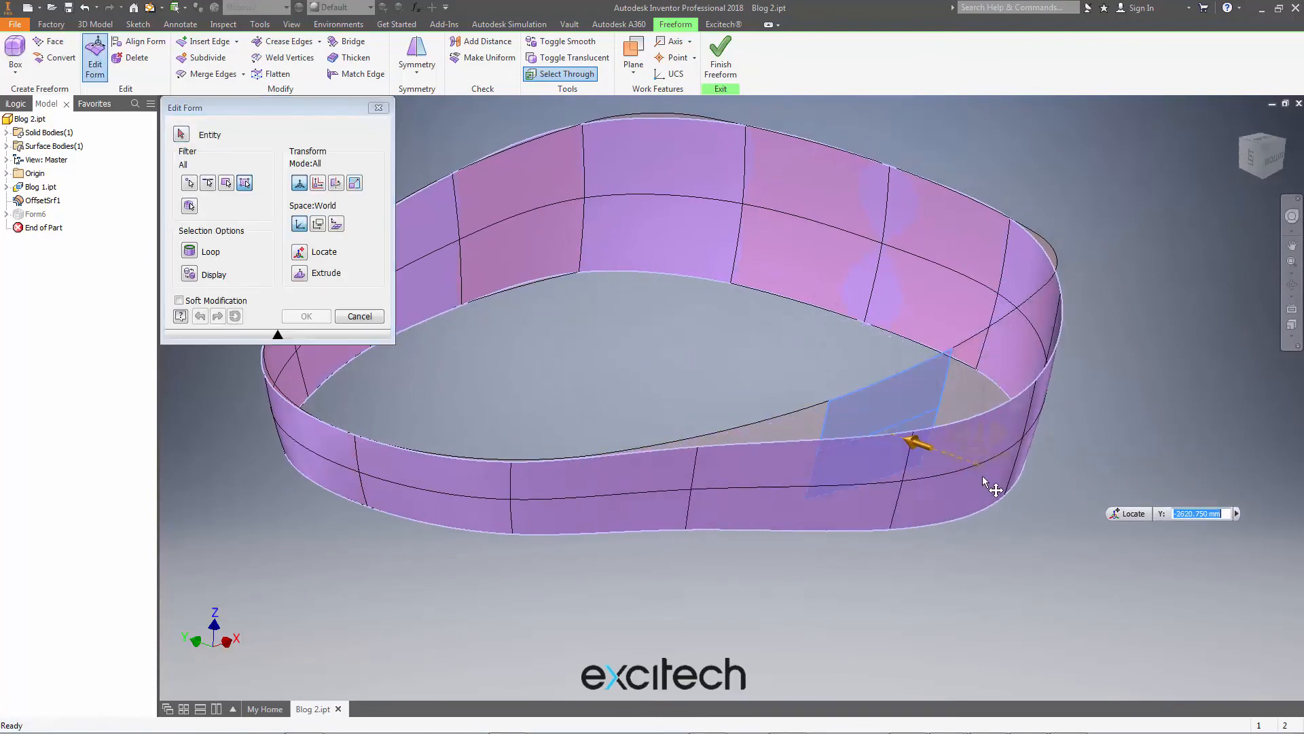
pyautogui.click(914, 440)
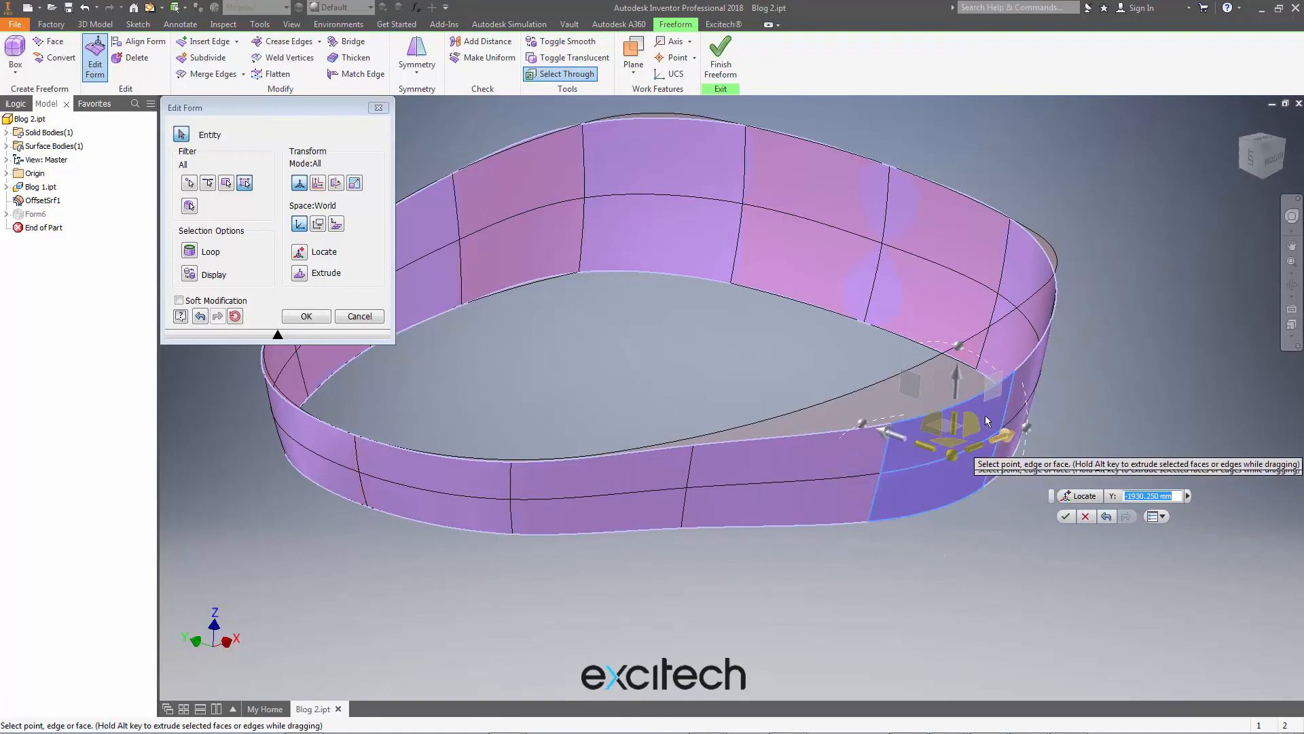